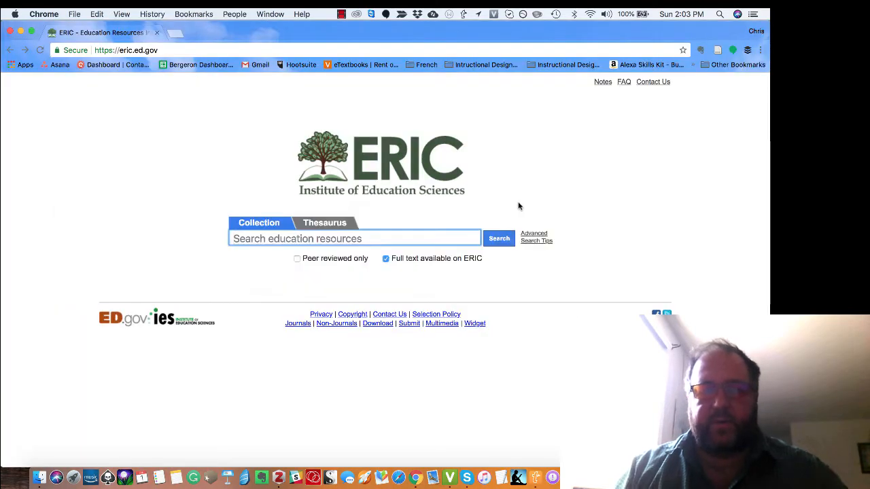
# - Search ERIC full-text resources for vr or "Virtual Reality"
pyautogui.write('vr or "Virtual Reality"')
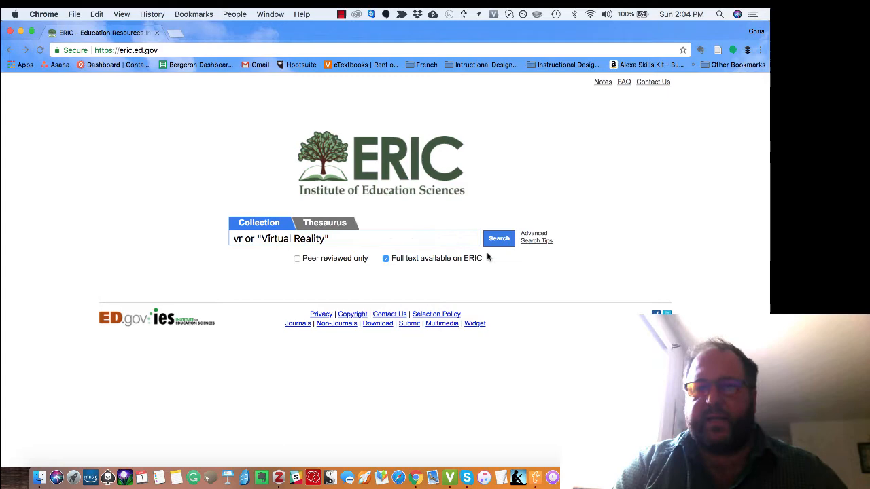
pyautogui.click(499, 238)
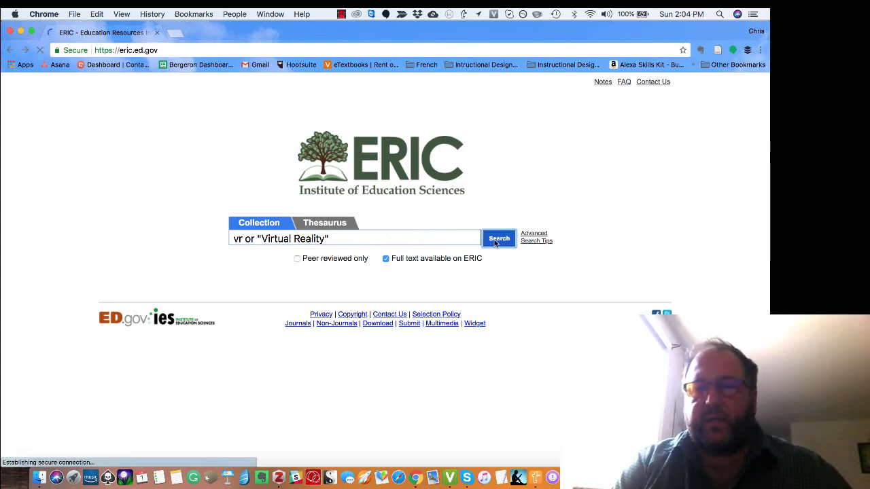
# - Narrow the results to the 14 articles published since 2017
pyautogui.click(499, 239)
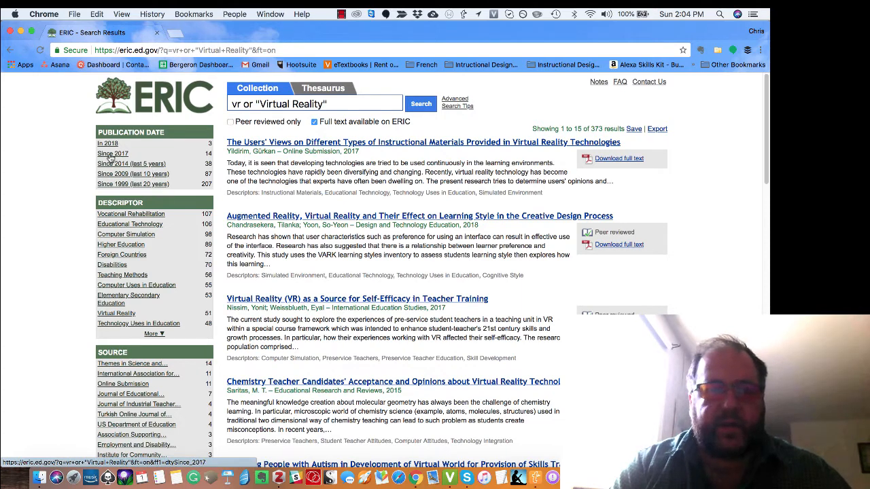
pyautogui.click(112, 153)
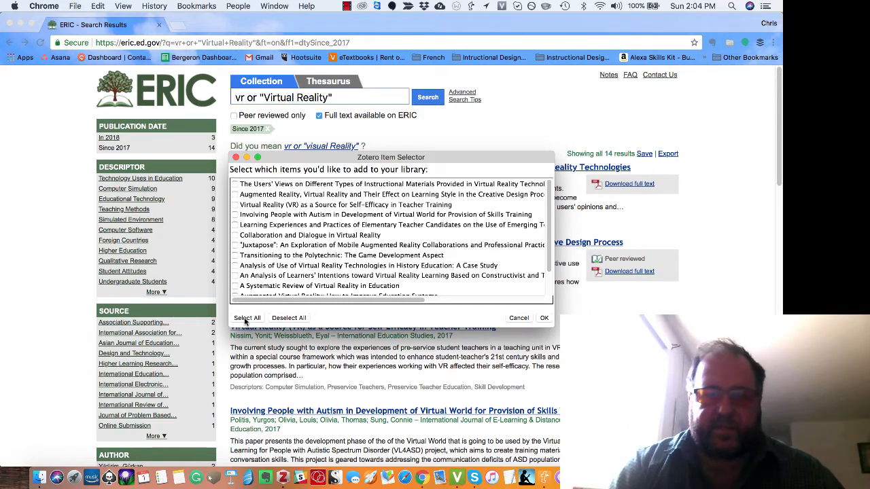
# - Select all 14 results in the Zotero Item Selector and save them to the library
pyautogui.click(248, 318)
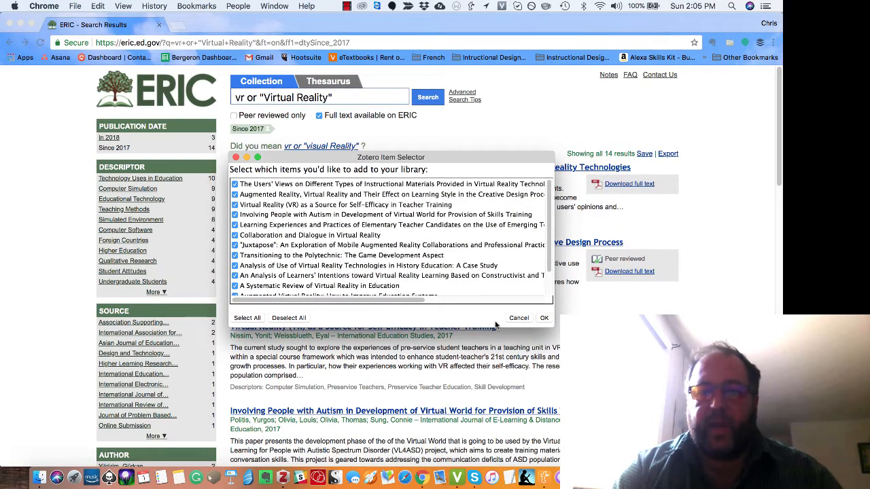
pyautogui.click(544, 317)
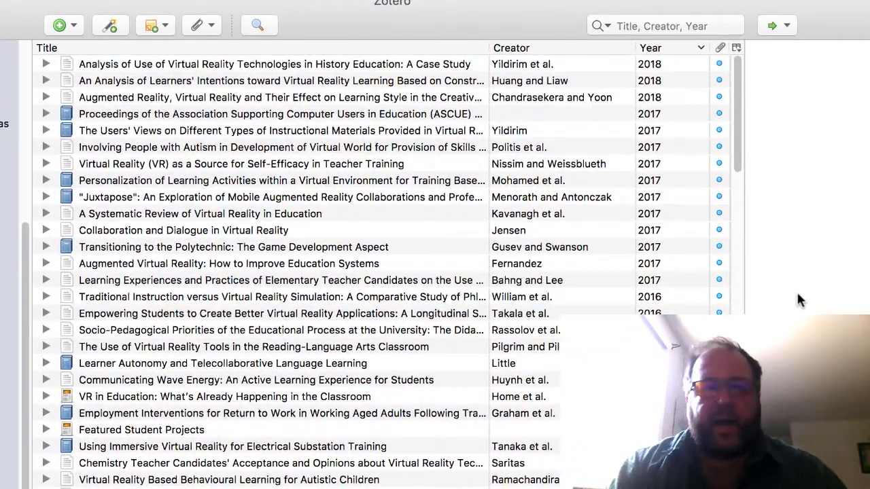
pyautogui.moveTo(41, 73)
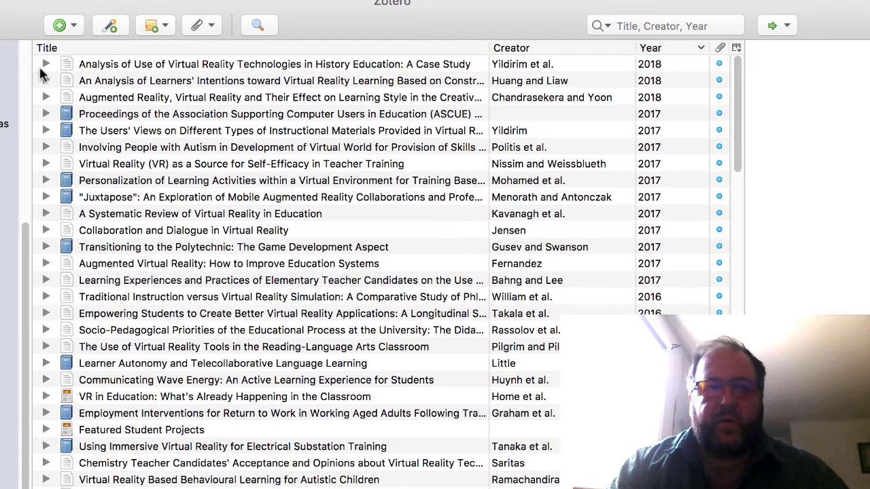
pyautogui.click(49, 64)
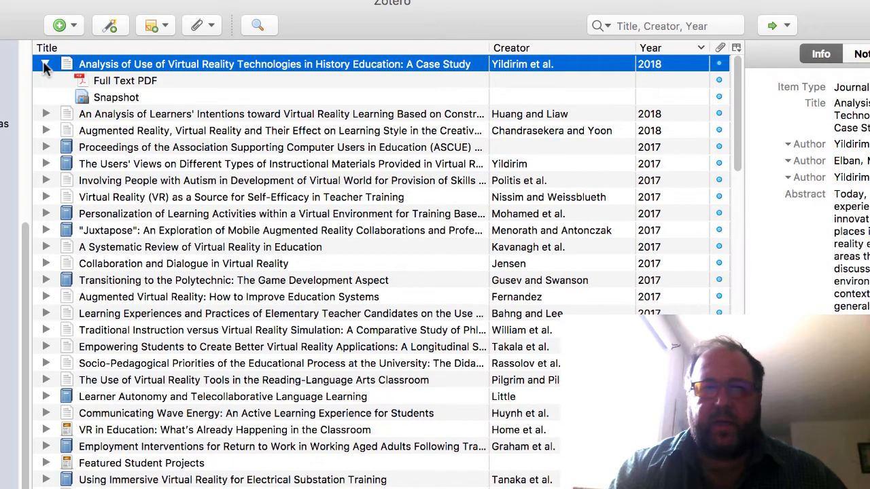
pyautogui.click(125, 80)
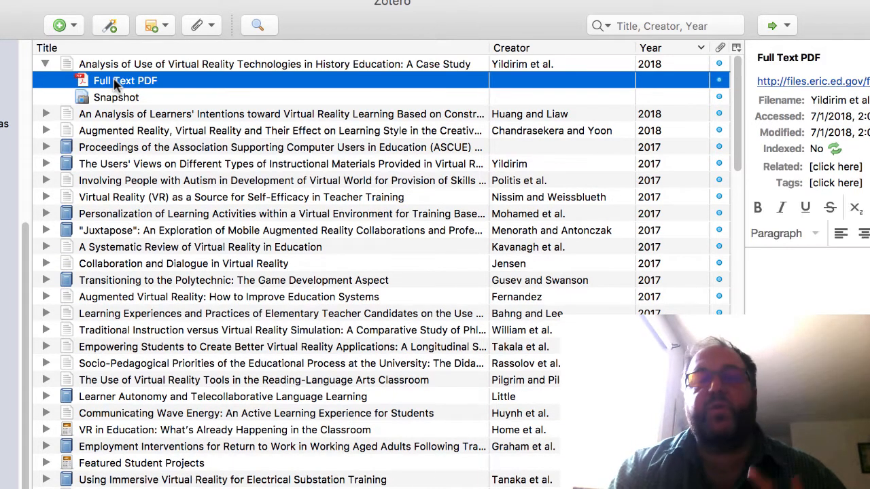
pyautogui.click(45, 113)
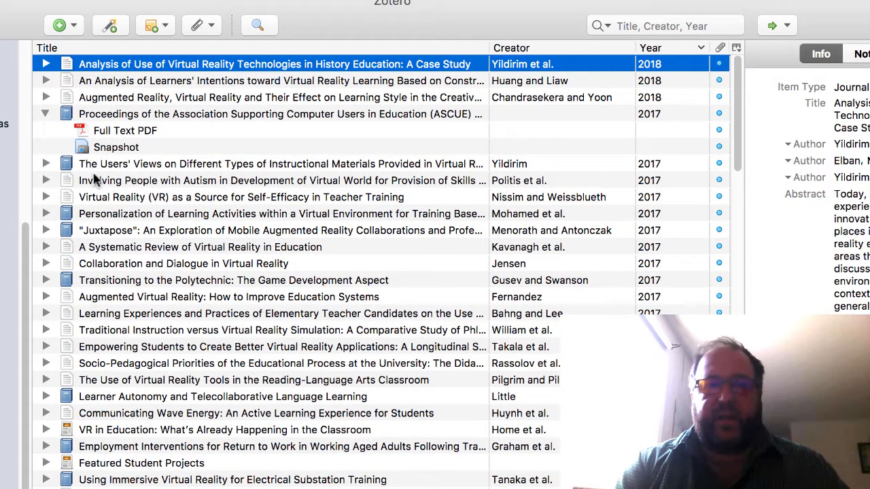
pyautogui.click(46, 113)
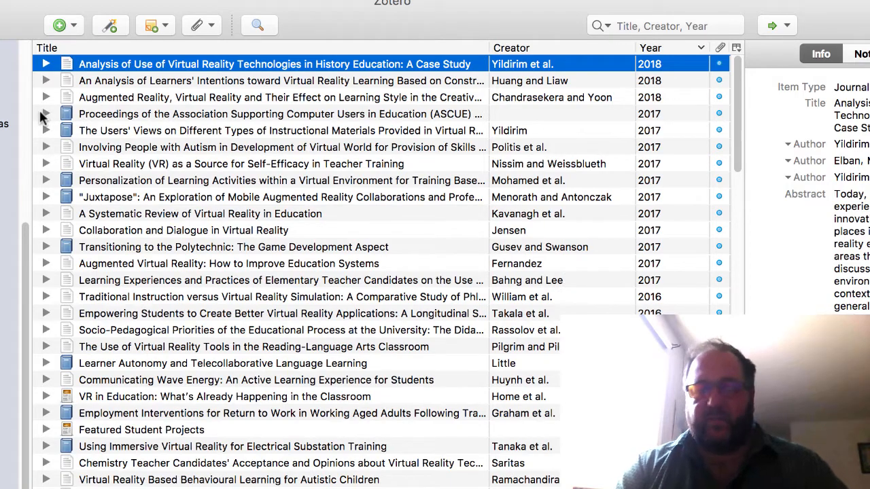